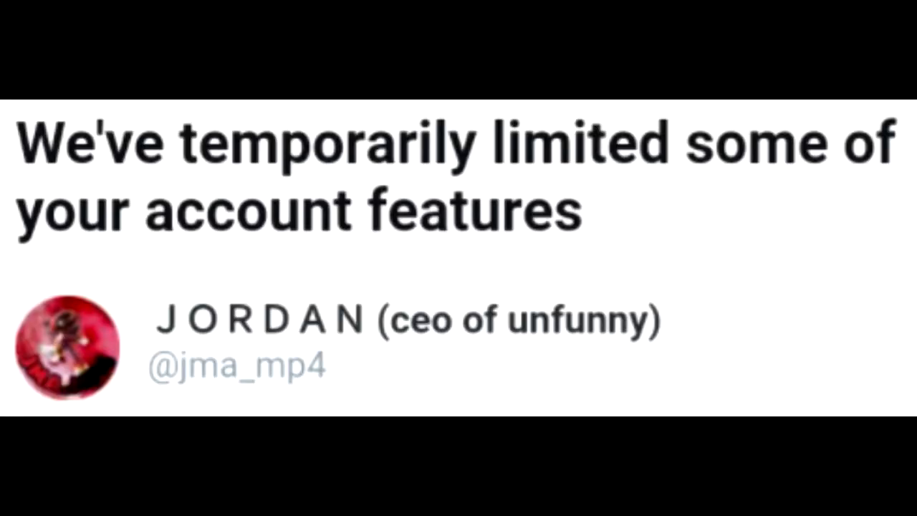
{"action": "scroll", "scroll_direction": "down", "scroll_amount": 3}
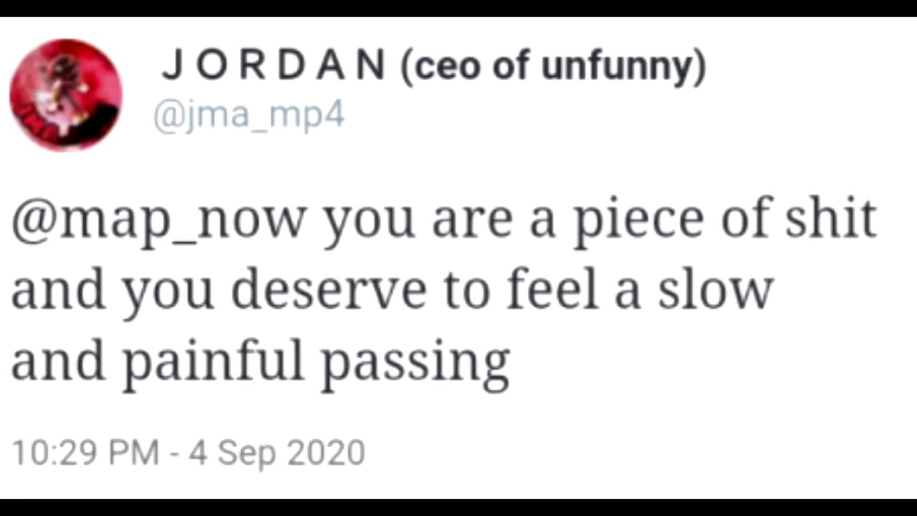